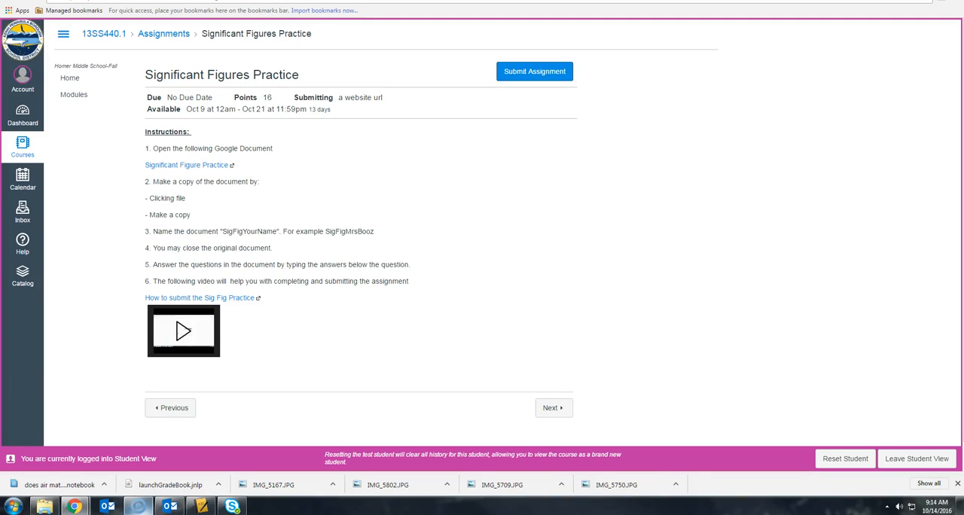
{"action": "mouse_move", "coordinate": [187, 56]}
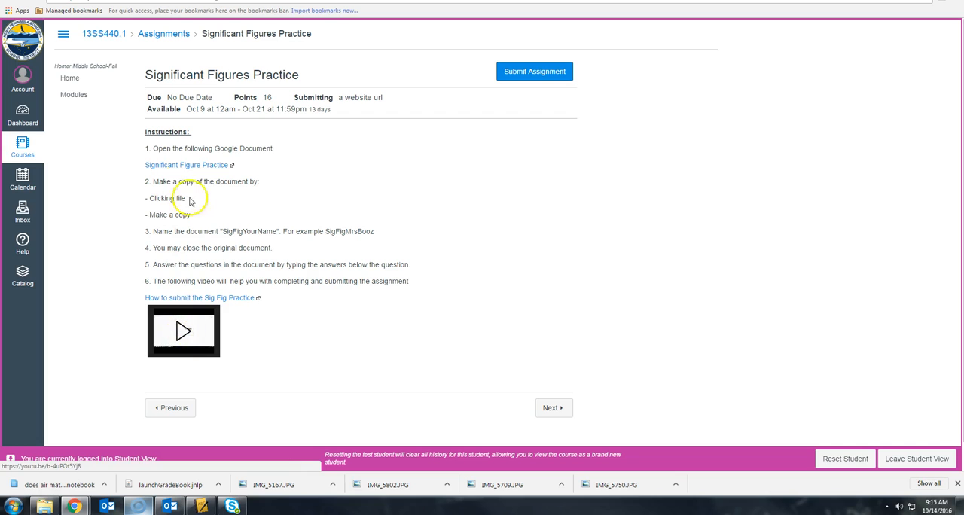
Open the Significant Figure Practice document and its File menu
{"action": "left_click", "coordinate": [185, 165]}
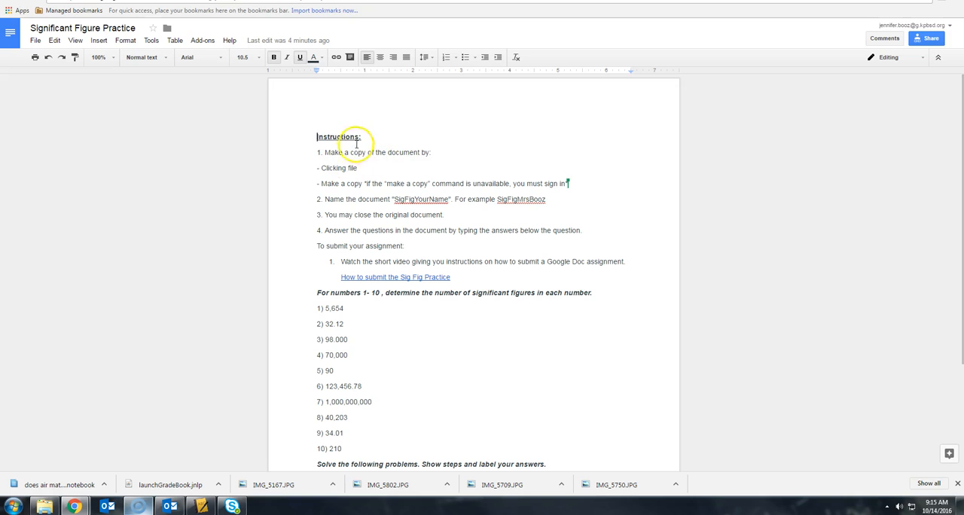
{"action": "mouse_move", "coordinate": [207, 104]}
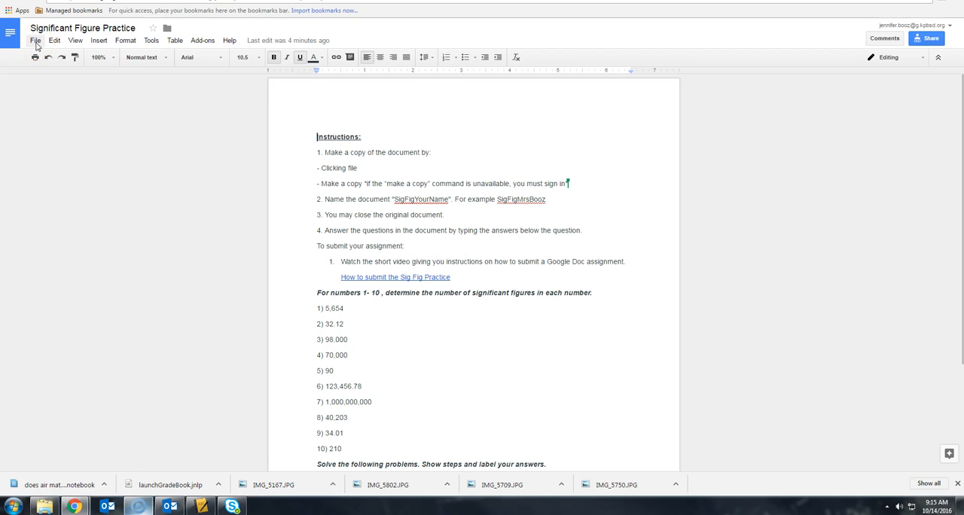
{"action": "left_click", "coordinate": [35, 40]}
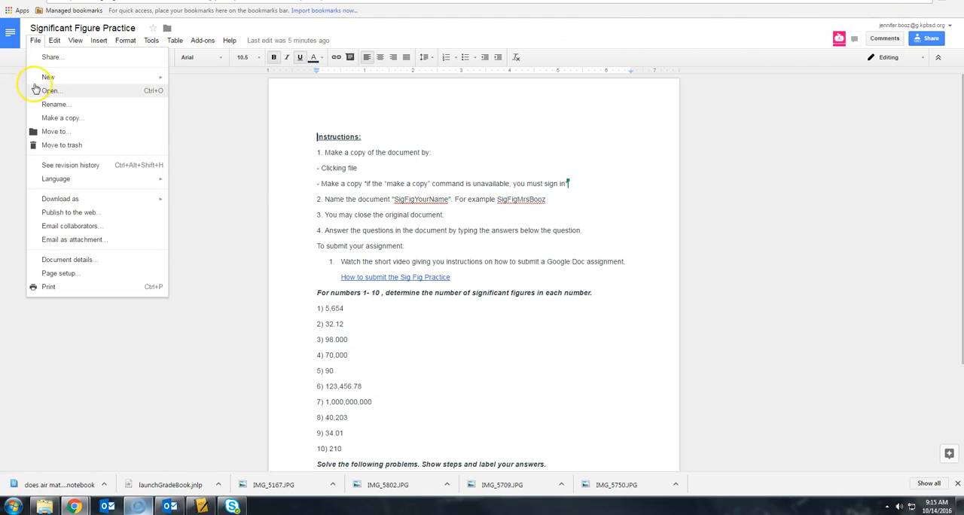
Make a copy of the worksheet named 'sigfigMrsBooz'
{"action": "left_click", "coordinate": [62, 118]}
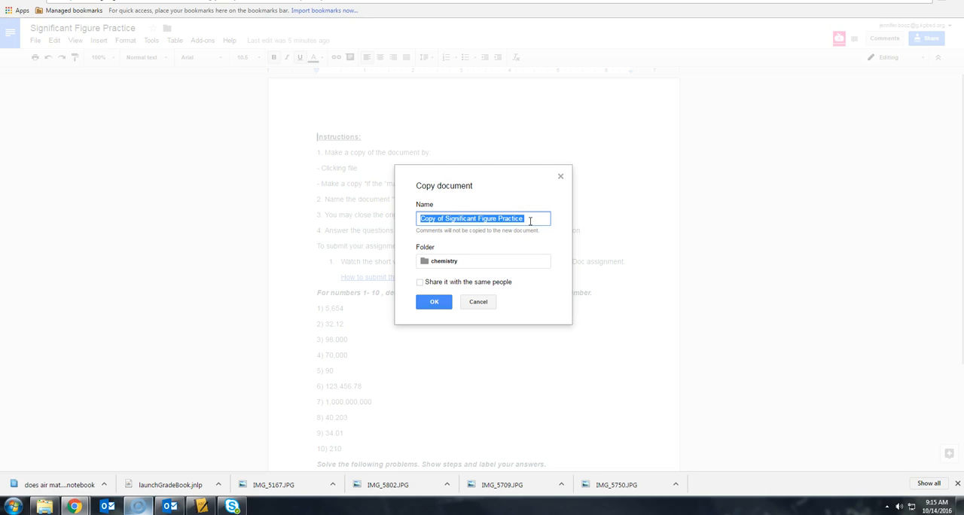
{"action": "type", "text": "sigfigMrs."}
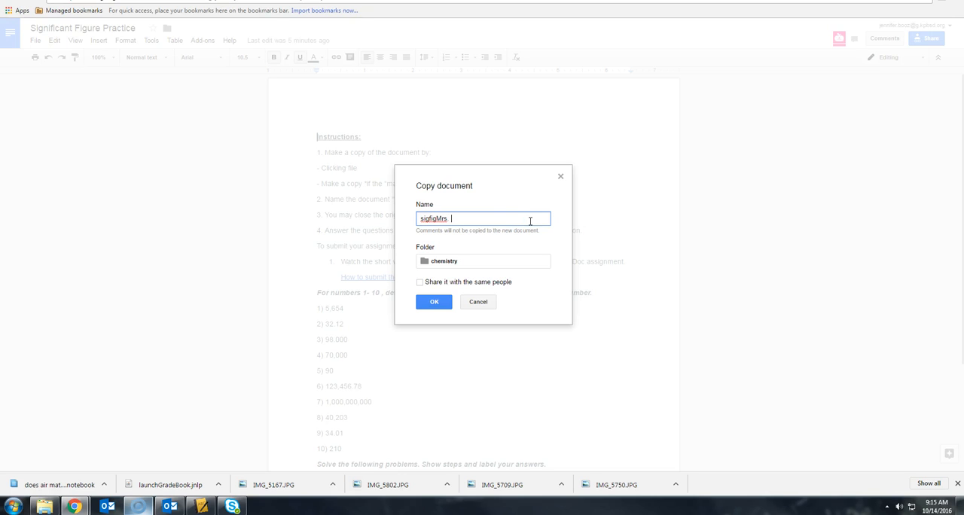
{"action": "type", "text": "Booz"}
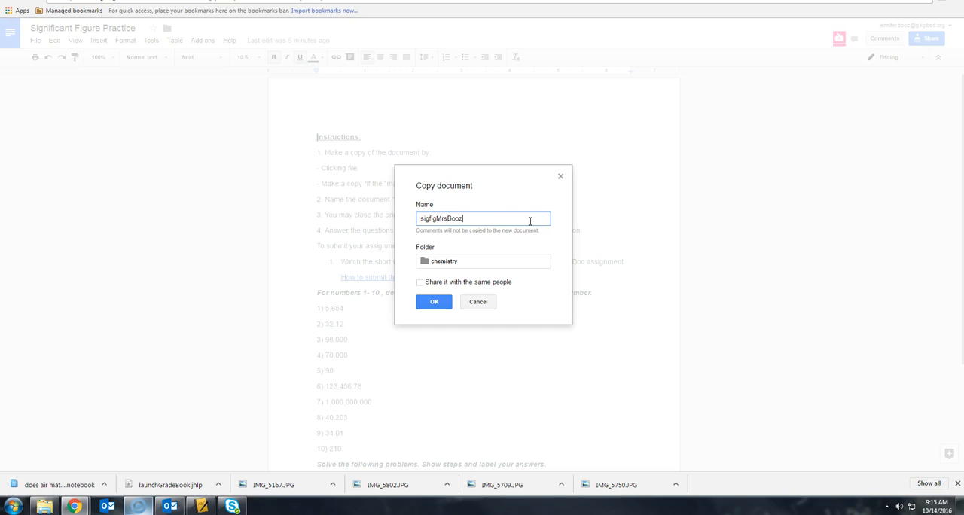
{"action": "left_click", "coordinate": [433, 302]}
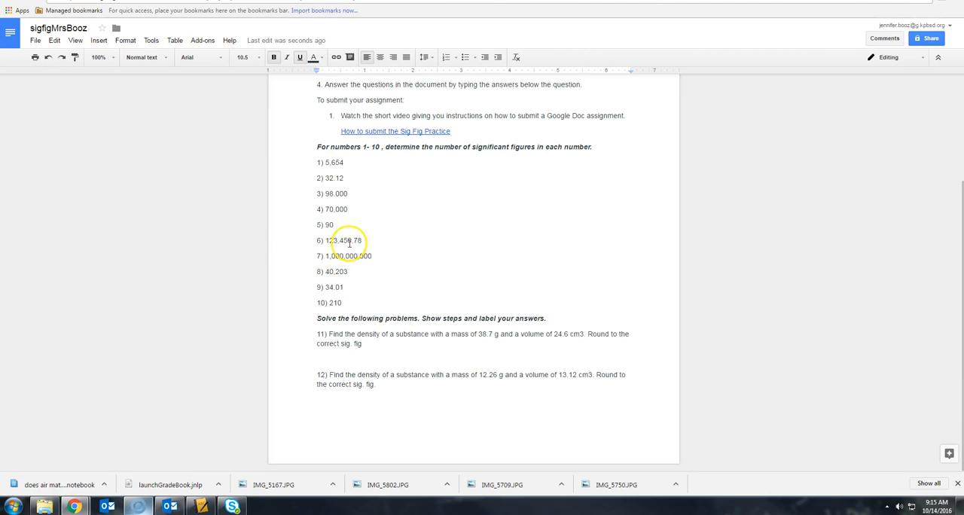
Type 'answer' on a new line under question 1 and begin the next answer
{"action": "key", "text": "enter"}
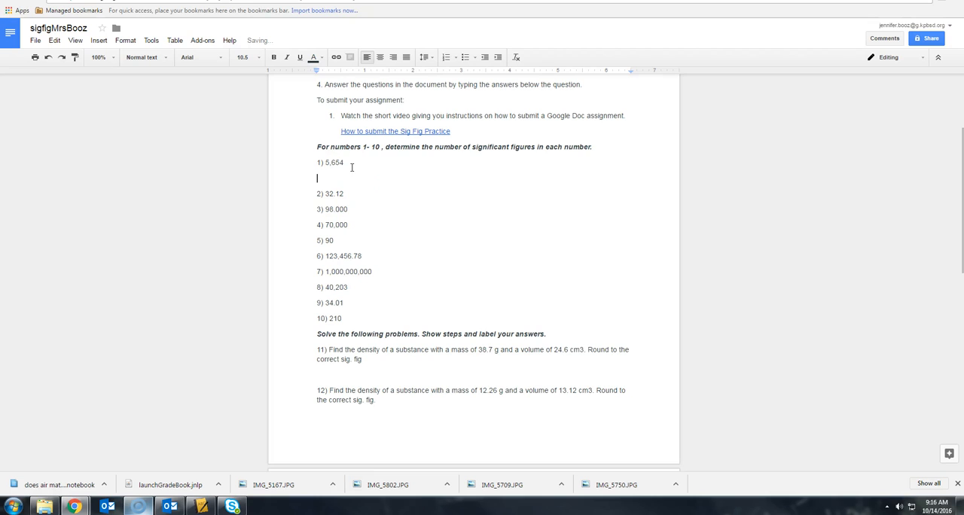
{"action": "type", "text": "ans"}
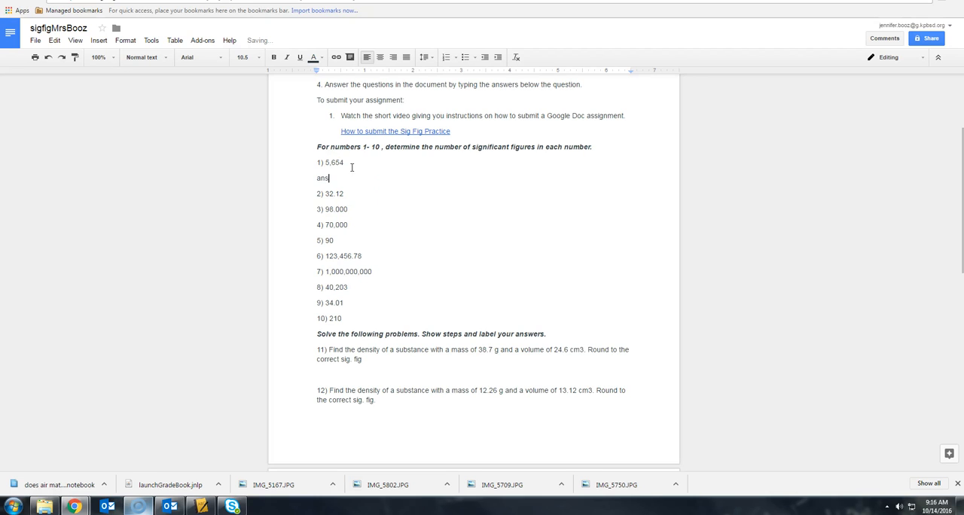
{"action": "type", "text": "wer"}
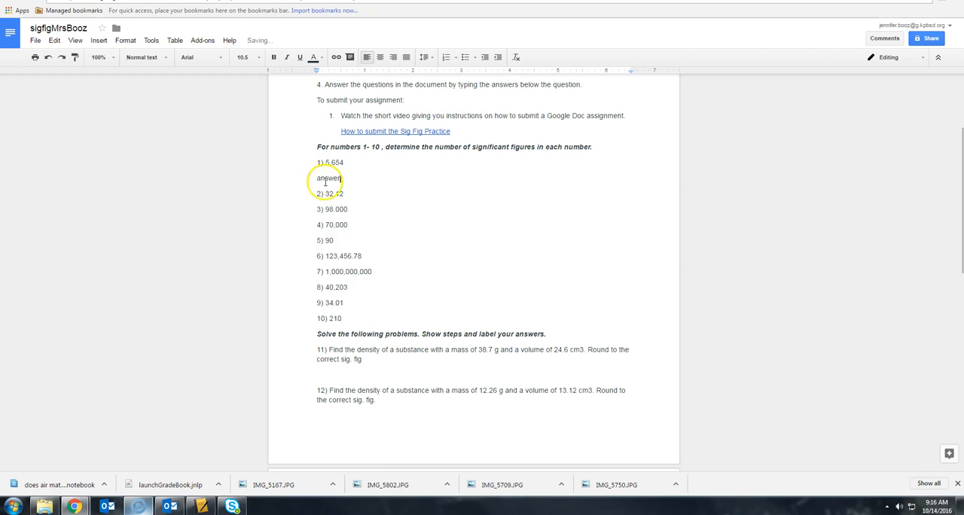
{"action": "type", "text": "ans"}
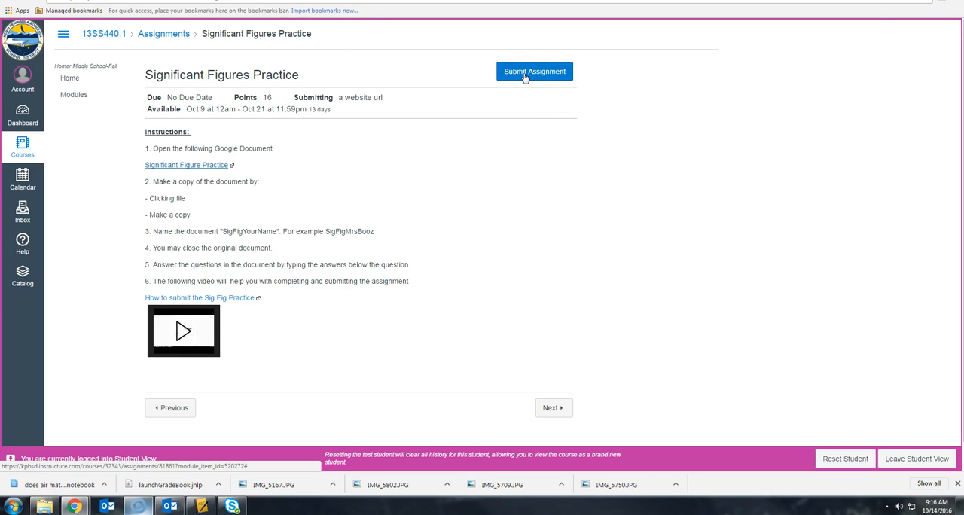
Start the Canvas assignment submission, then return to the sigfigMrsBooz document
{"action": "left_click", "coordinate": [534, 70]}
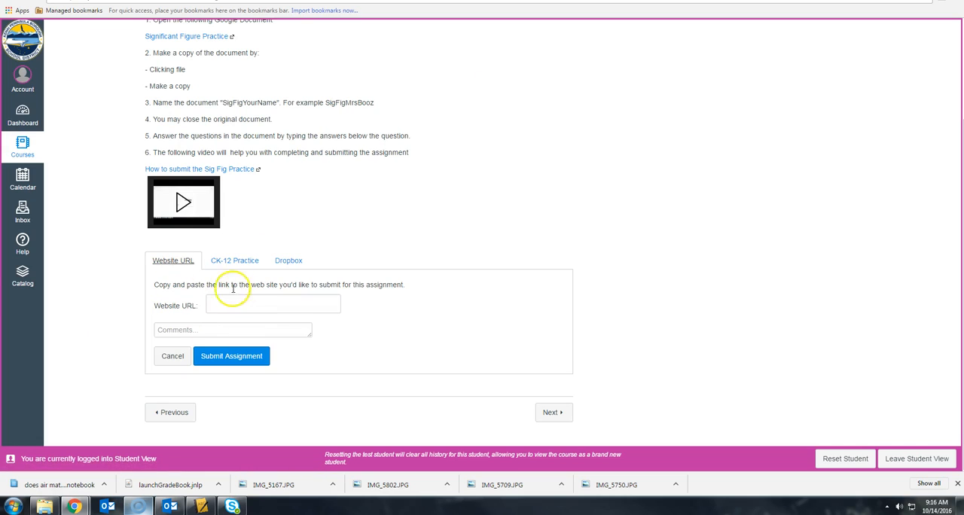
{"action": "left_click", "coordinate": [273, 304]}
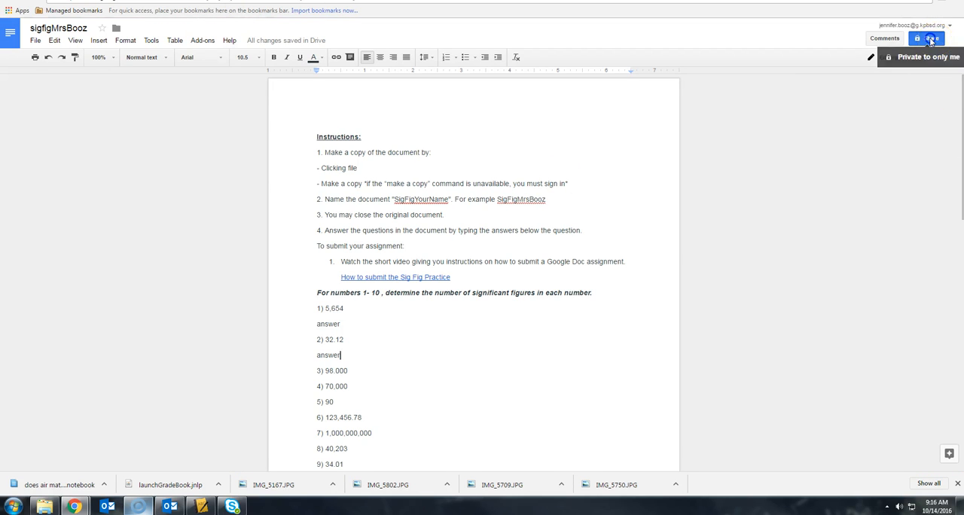
Turn on link sharing for sigfigMrsBooz and copy its shareable link
{"action": "left_click", "coordinate": [931, 39]}
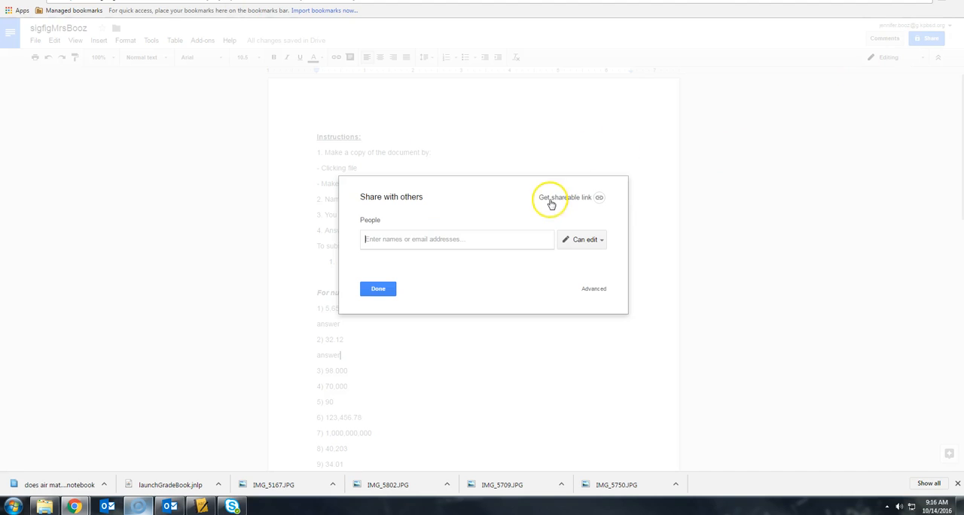
{"action": "left_click", "coordinate": [566, 197]}
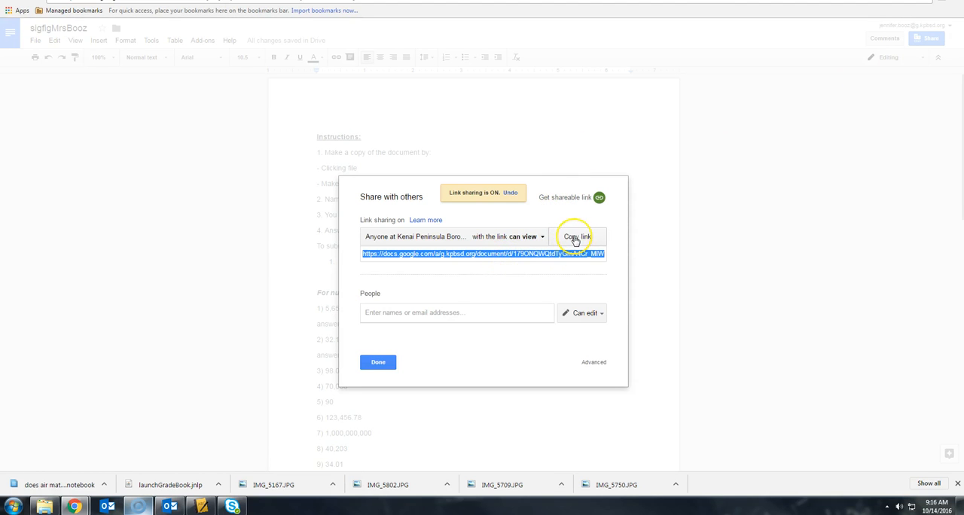
{"action": "left_click", "coordinate": [576, 236]}
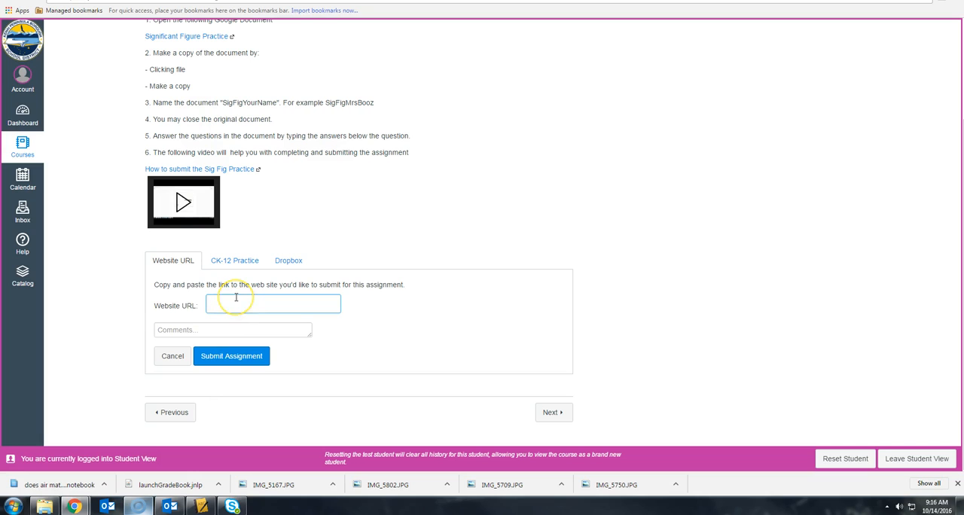
Submit the pasted Google Doc link as the Website URL and view submission details
{"action": "type", "text": "j45TSLeio0Cd5rQsY/edit?usp=sharing"}
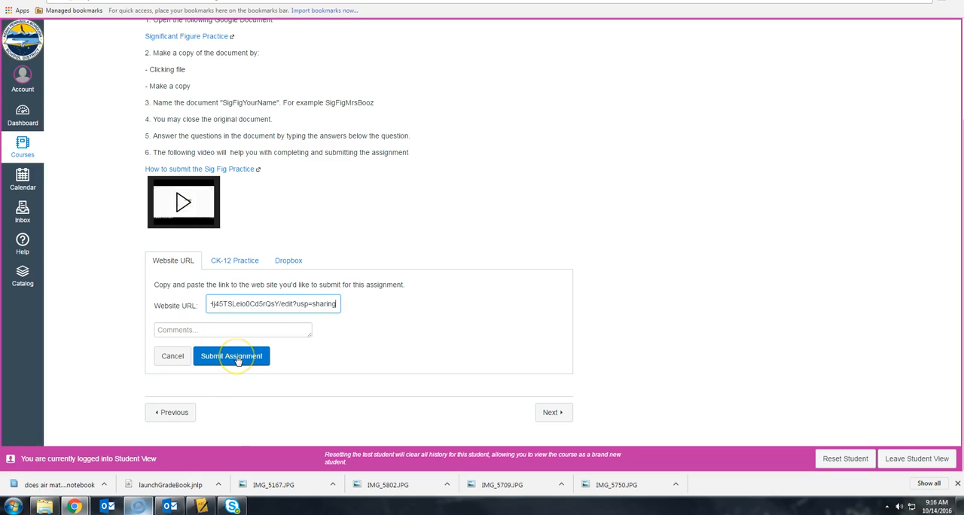
{"action": "left_click", "coordinate": [232, 356]}
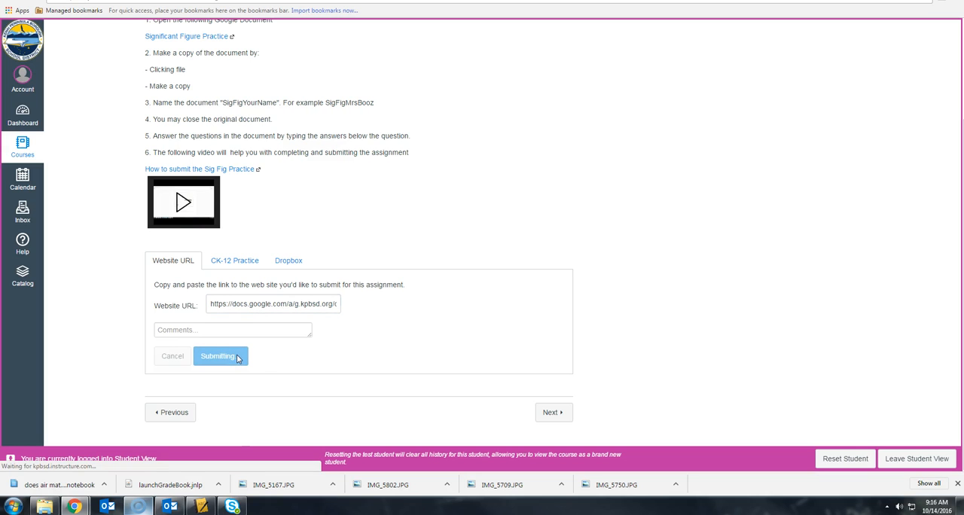
{"action": "left_click", "coordinate": [219, 356]}
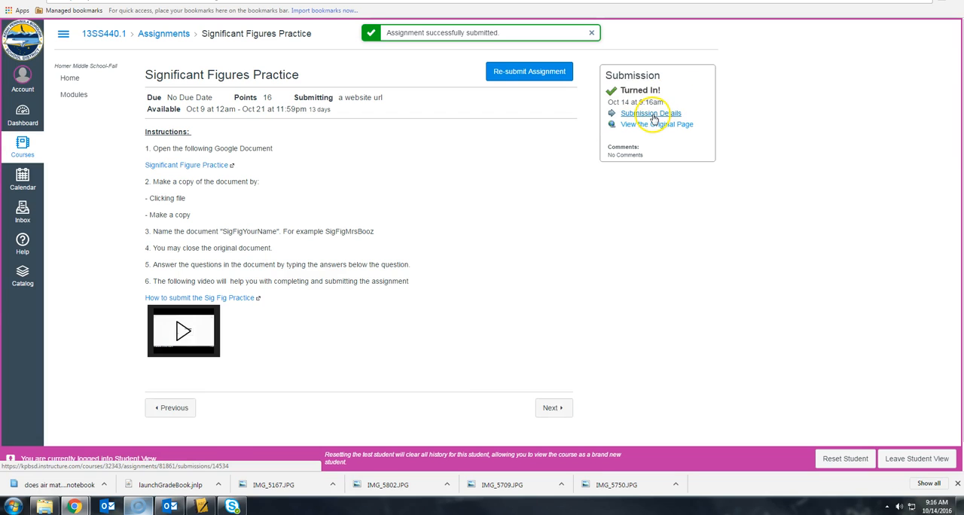
{"action": "left_click", "coordinate": [650, 113]}
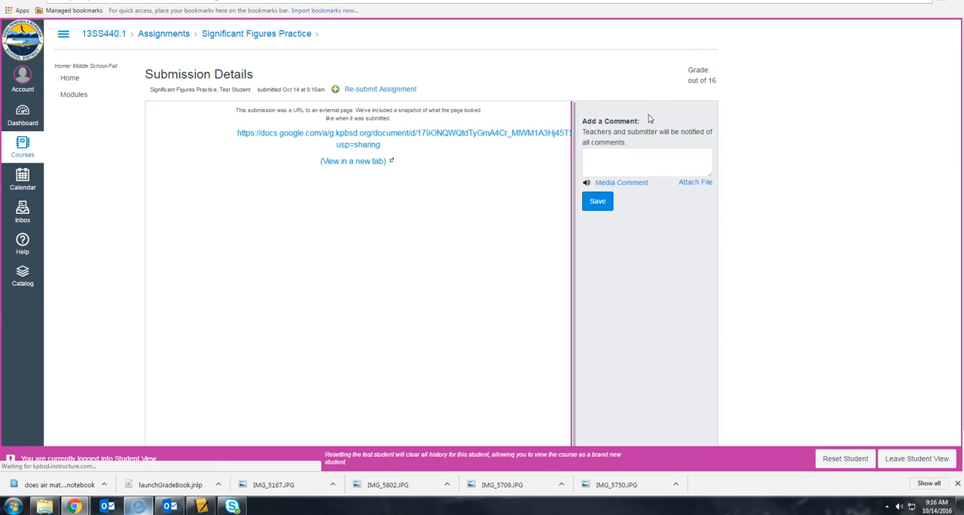